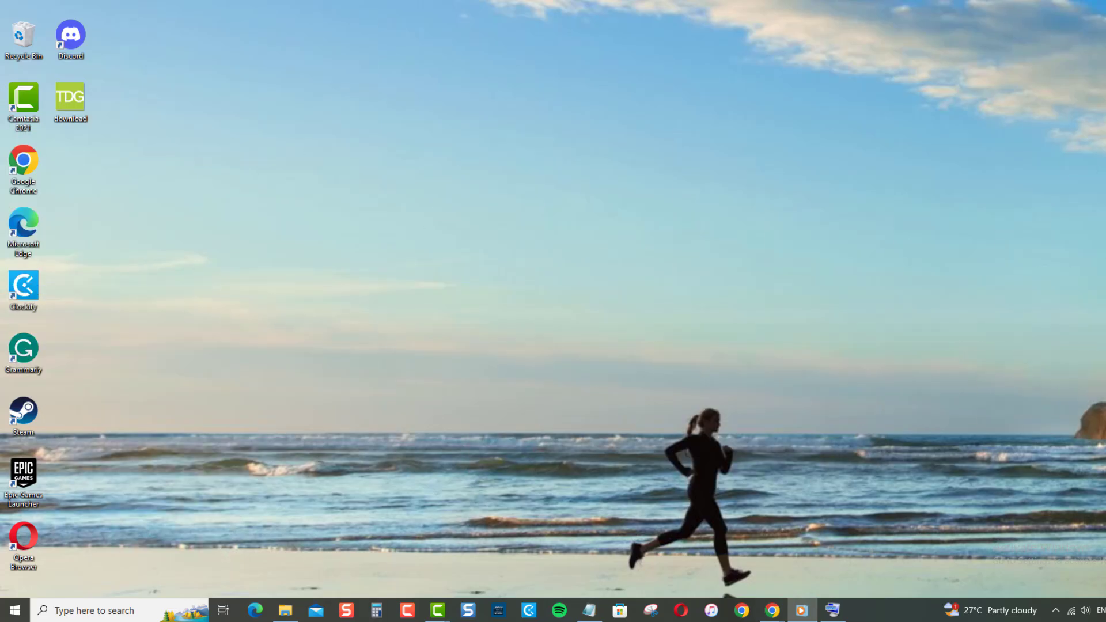
Step: Demonstrate the range-selection and add-to-selection modifier keys on the on-screen keyboard
left_click(590, 355)
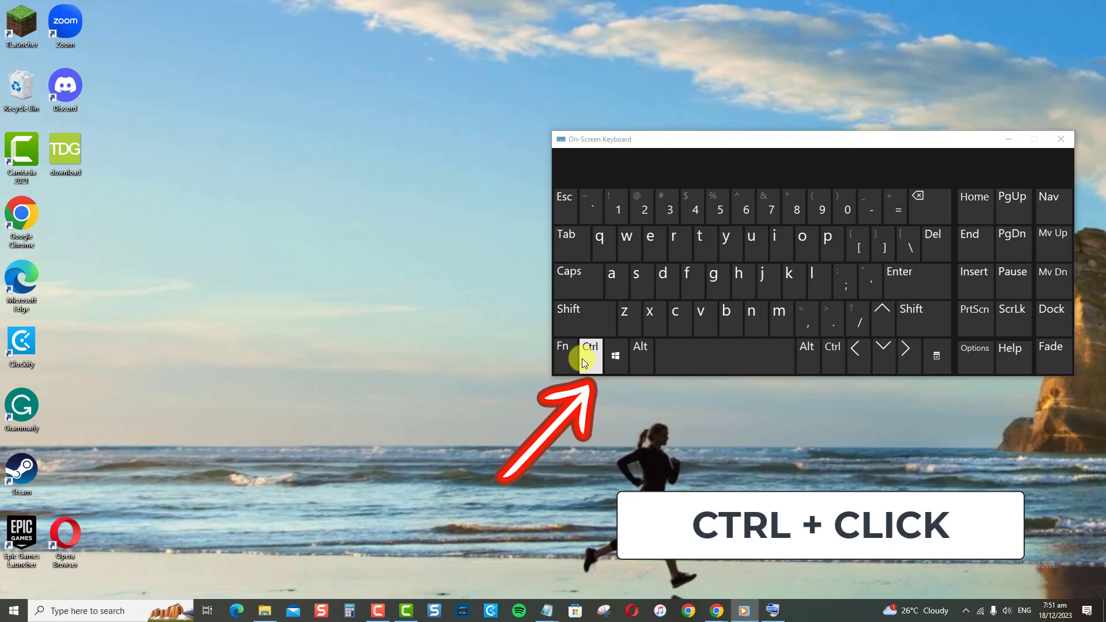
left_click(569, 309)
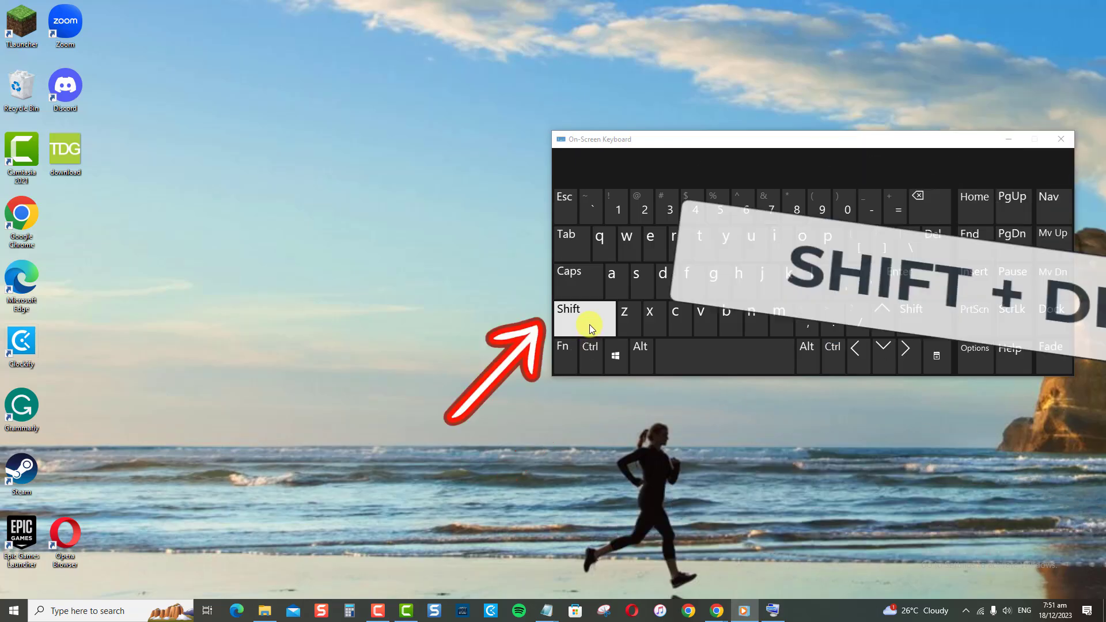
left_click(584, 318)
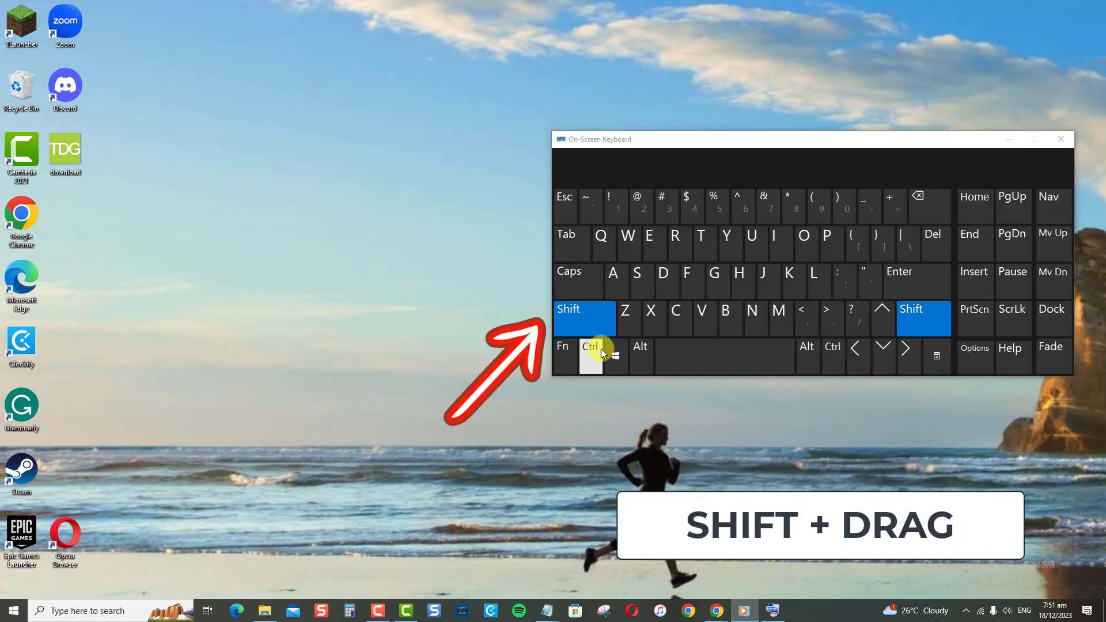
left_click(592, 346)
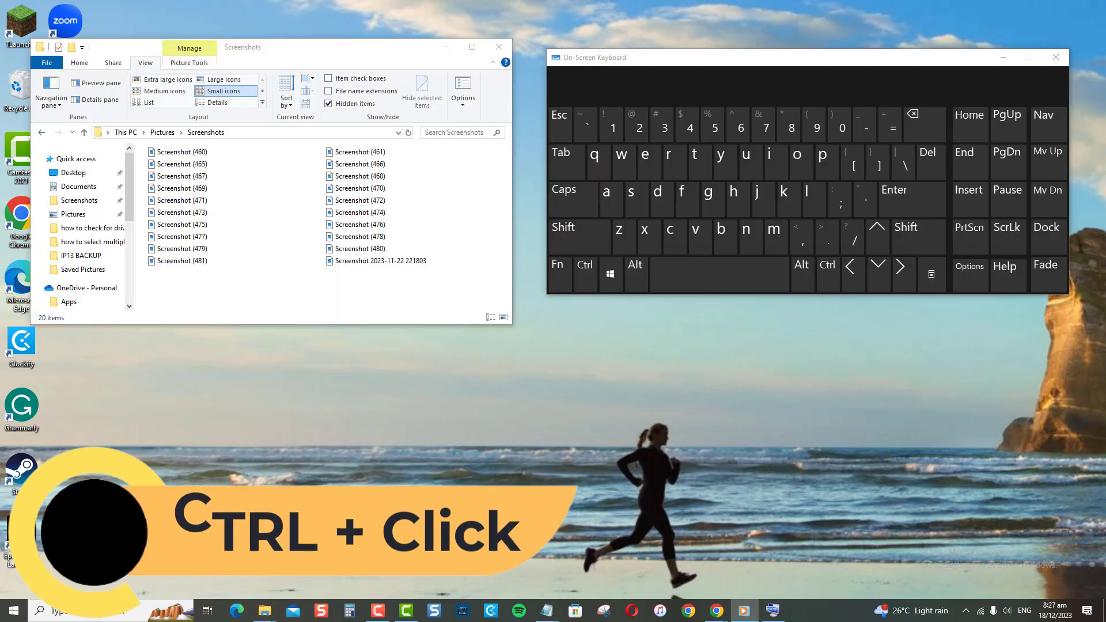
Step: Select Screenshot (460), then Ctrl-add Screenshot (467) and further screenshots
left_click(182, 152)
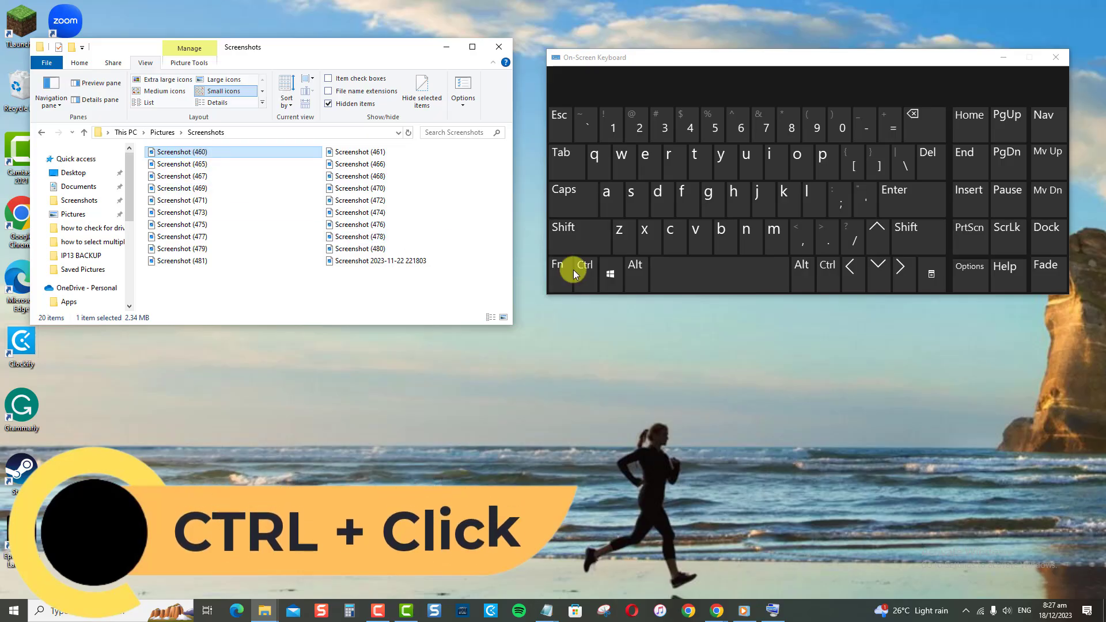
left_click(583, 274)
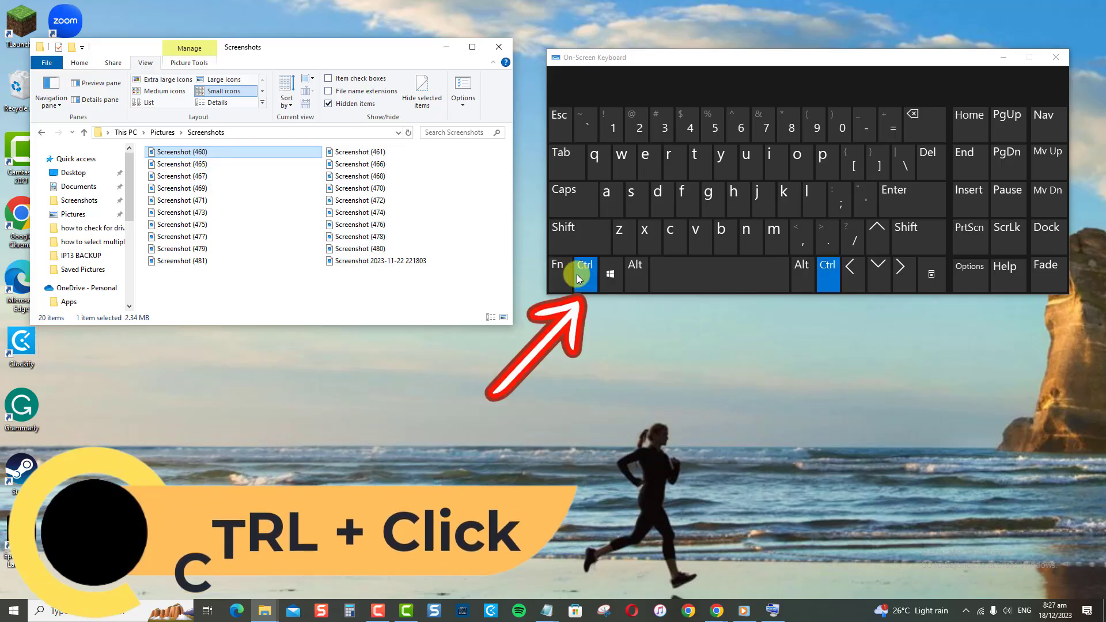
left_click(183, 176)
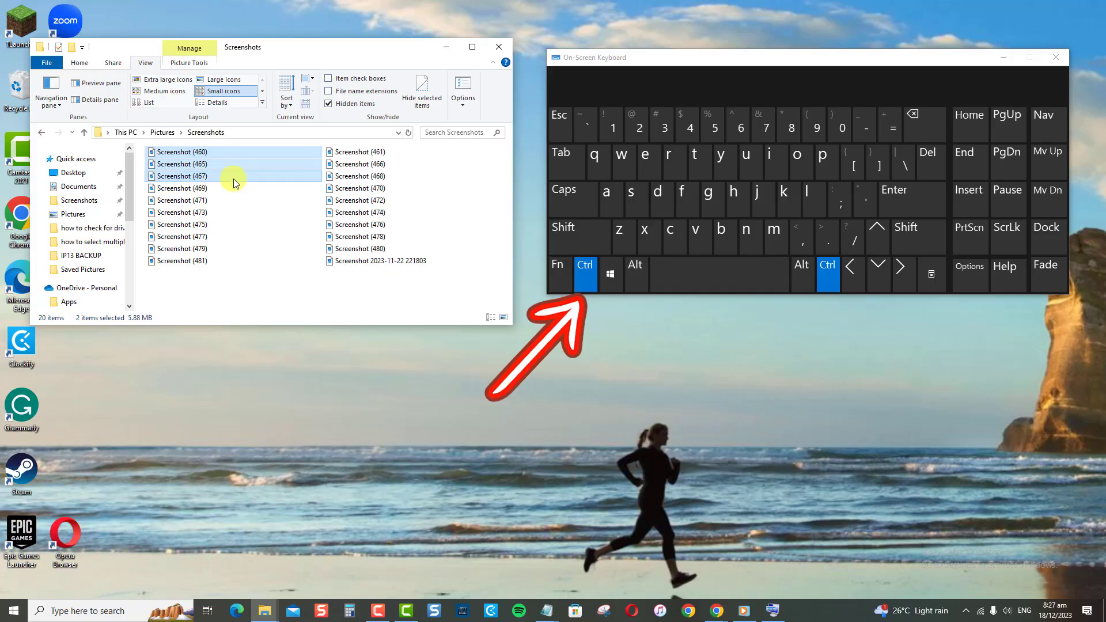
left_click(184, 200)
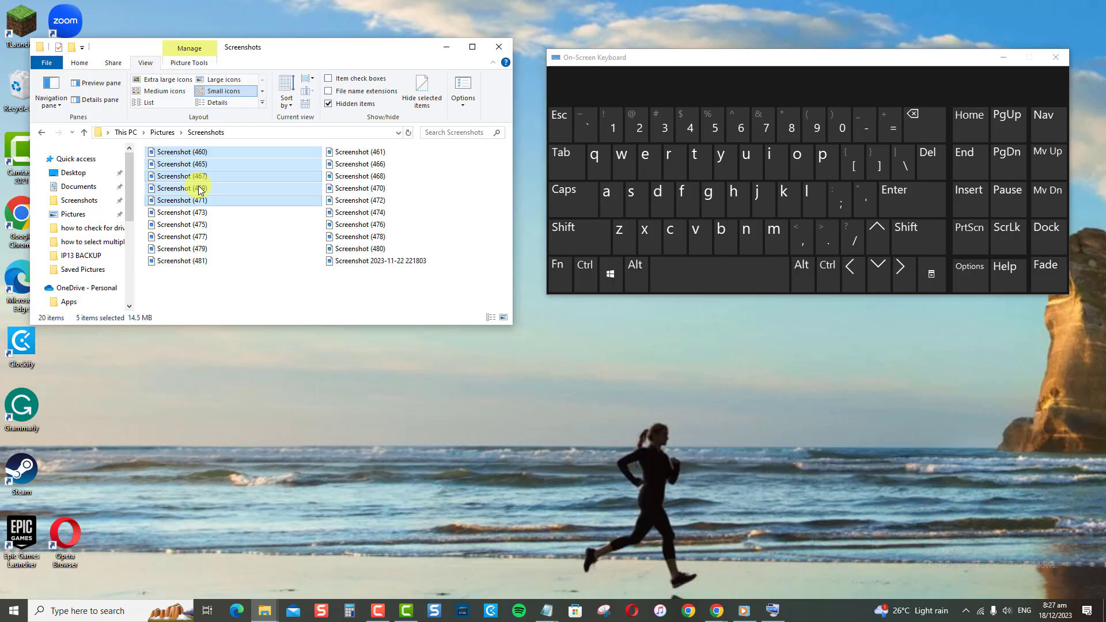
mouse_move(274, 178)
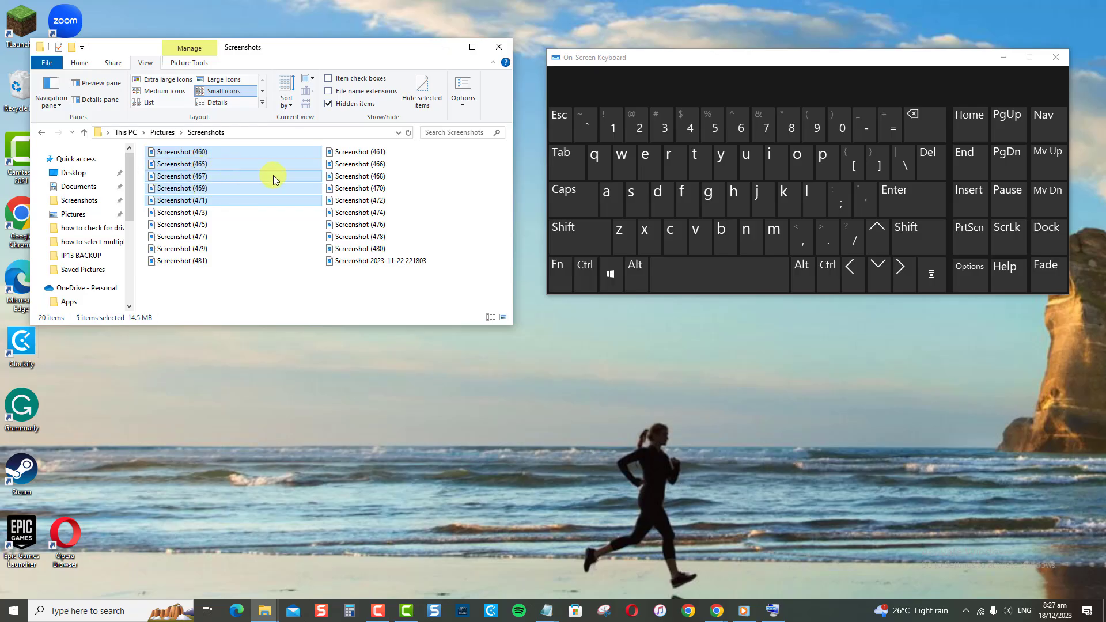
mouse_move(242, 156)
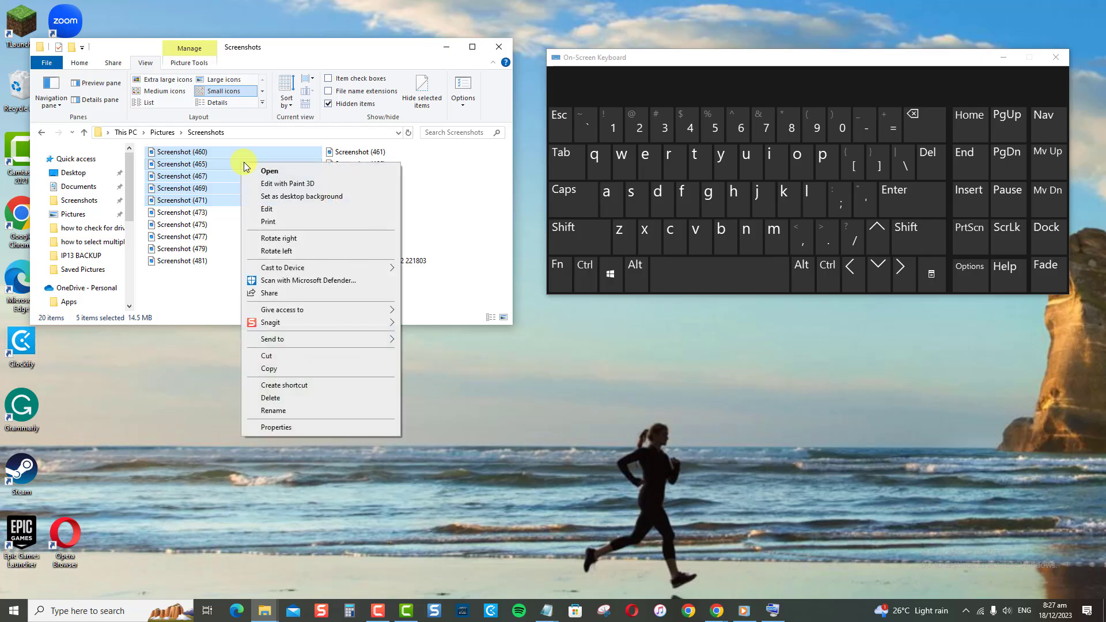
mouse_move(254, 182)
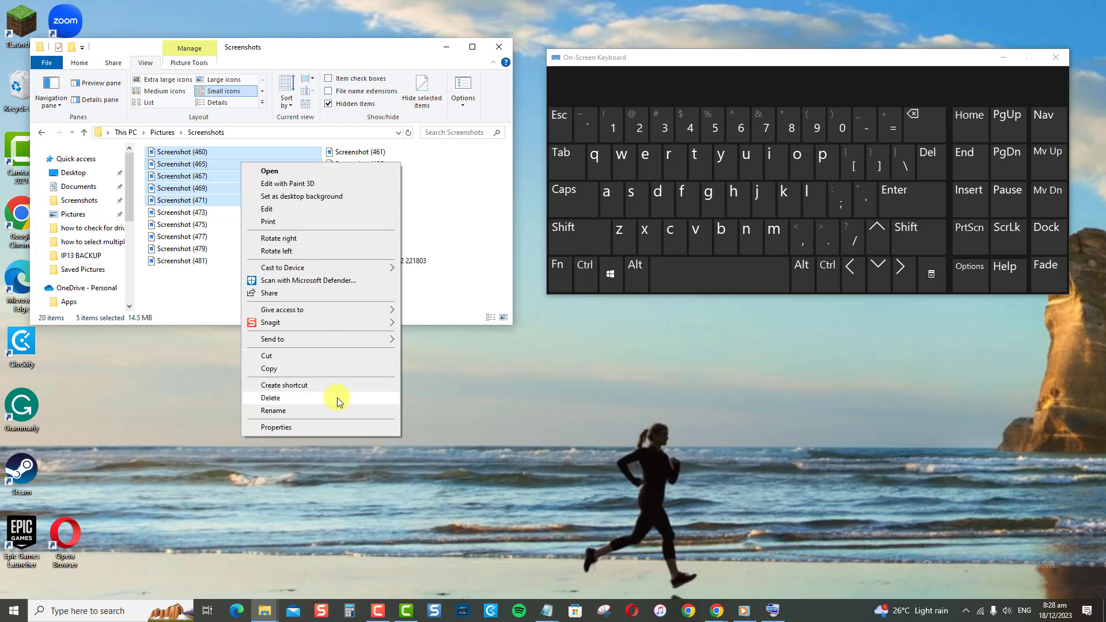
mouse_move(764, 425)
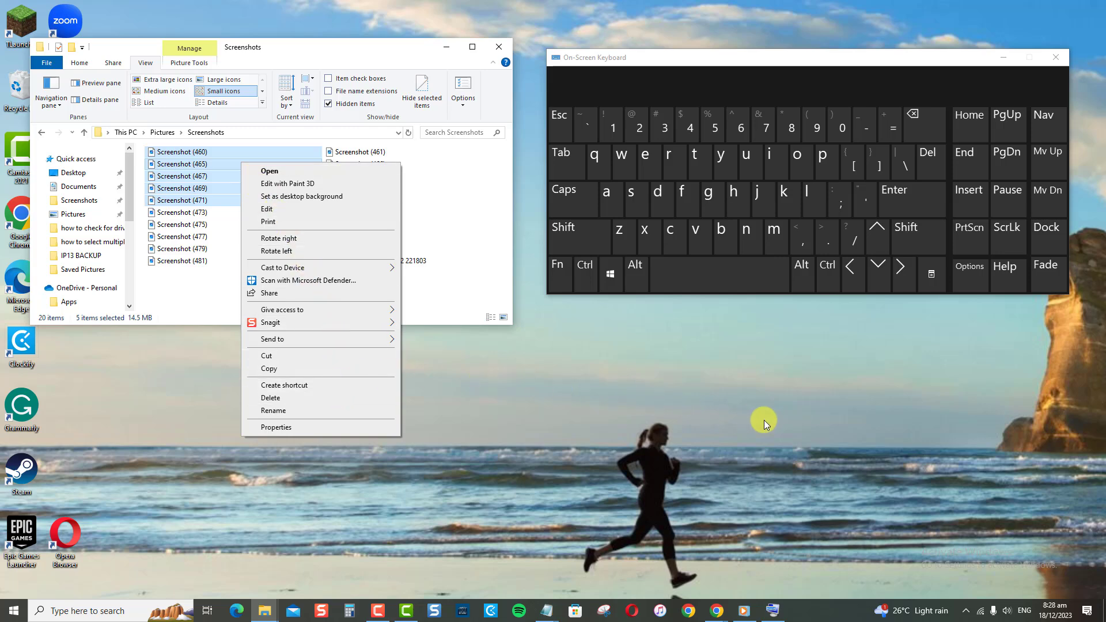
mouse_move(789, 415)
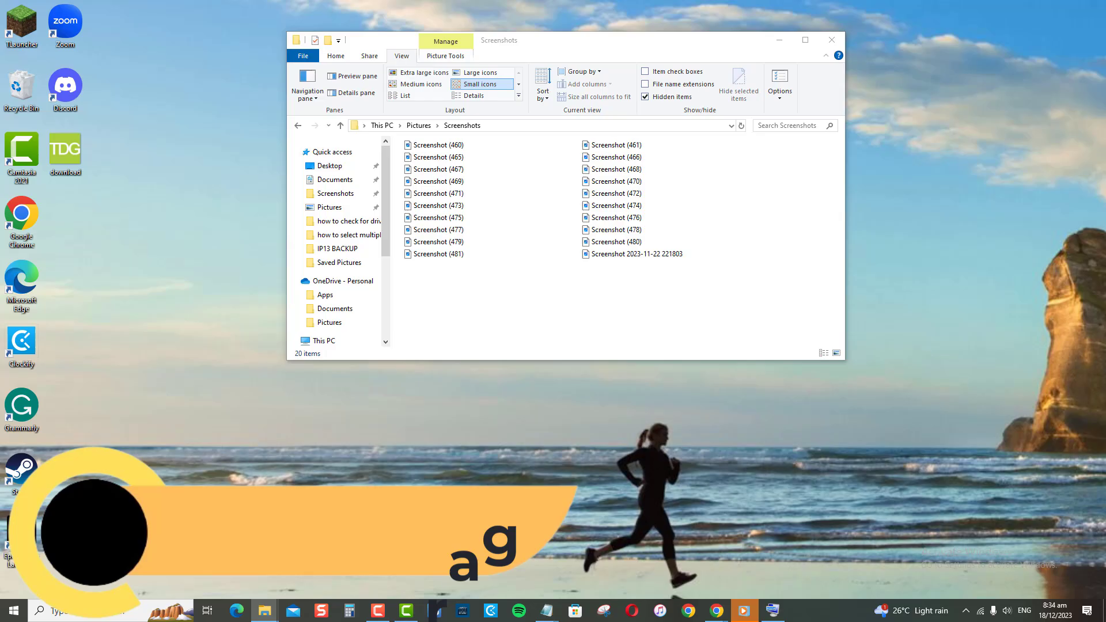
Step: Drag a selection box over the left column, Screenshot (460) to (481)
left_click(439, 254)
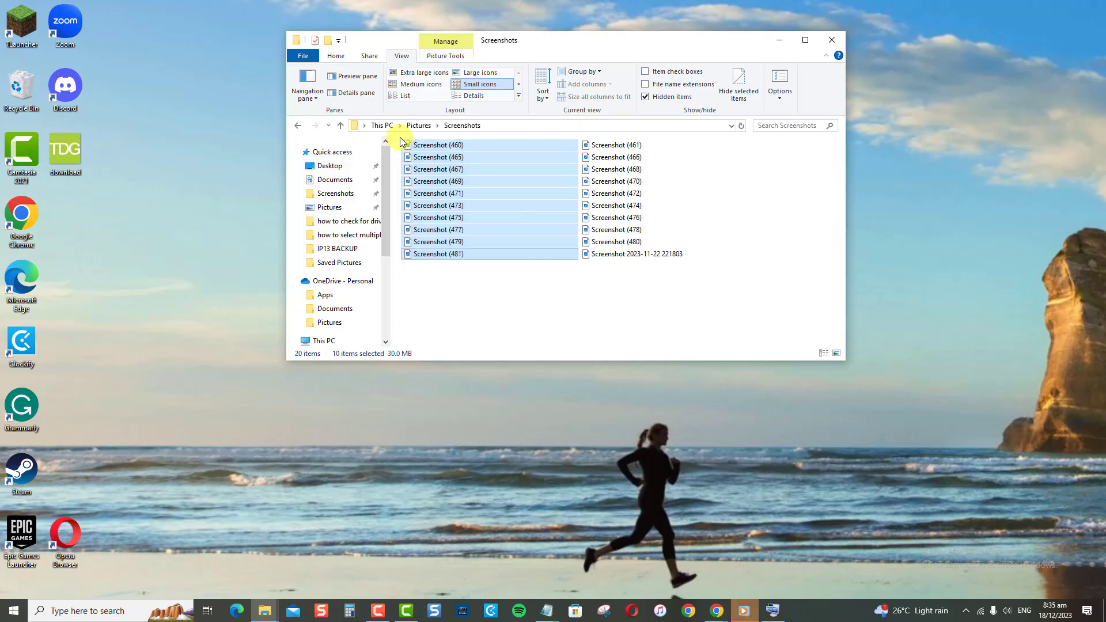
mouse_move(617, 217)
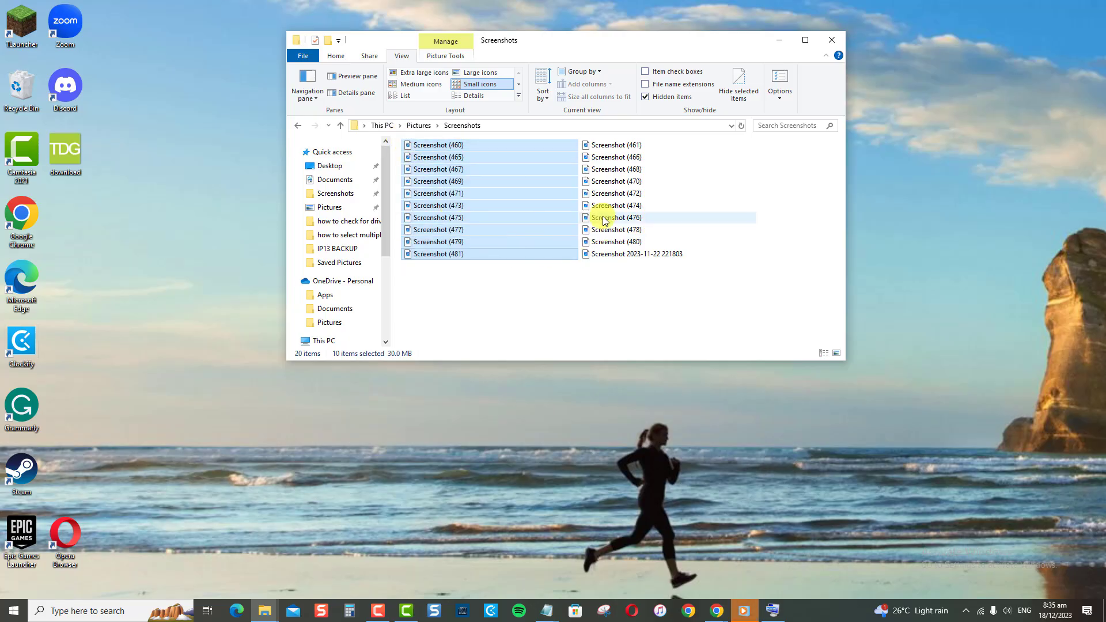
mouse_move(579, 240)
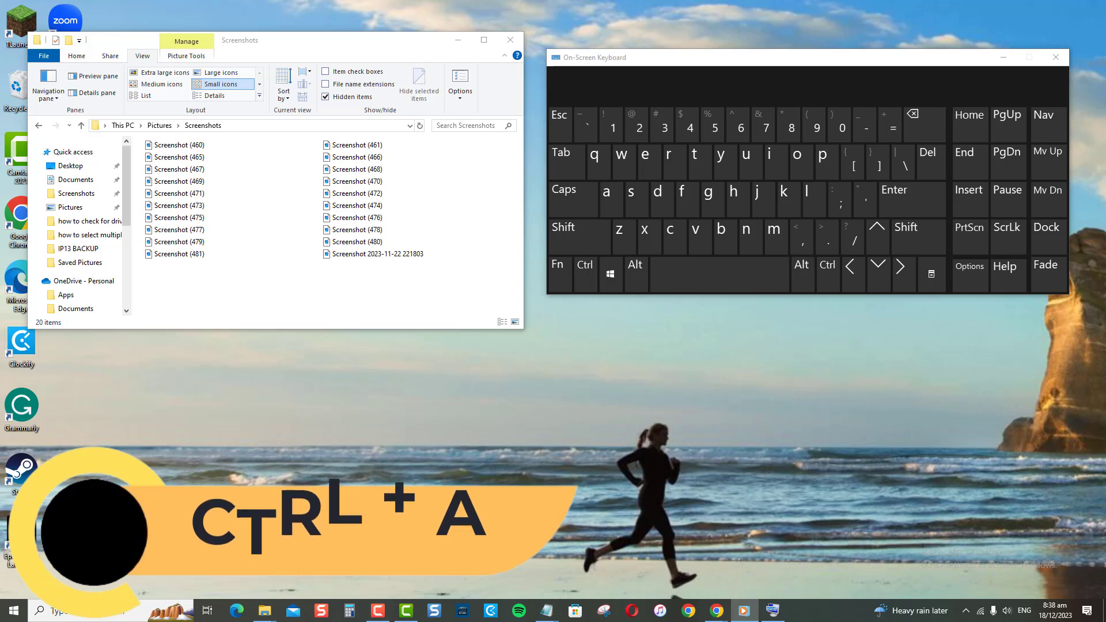
Step: Select all 20 files with Ctrl+A, clear the selection, then Ctrl+A again
key("ctrl+a")
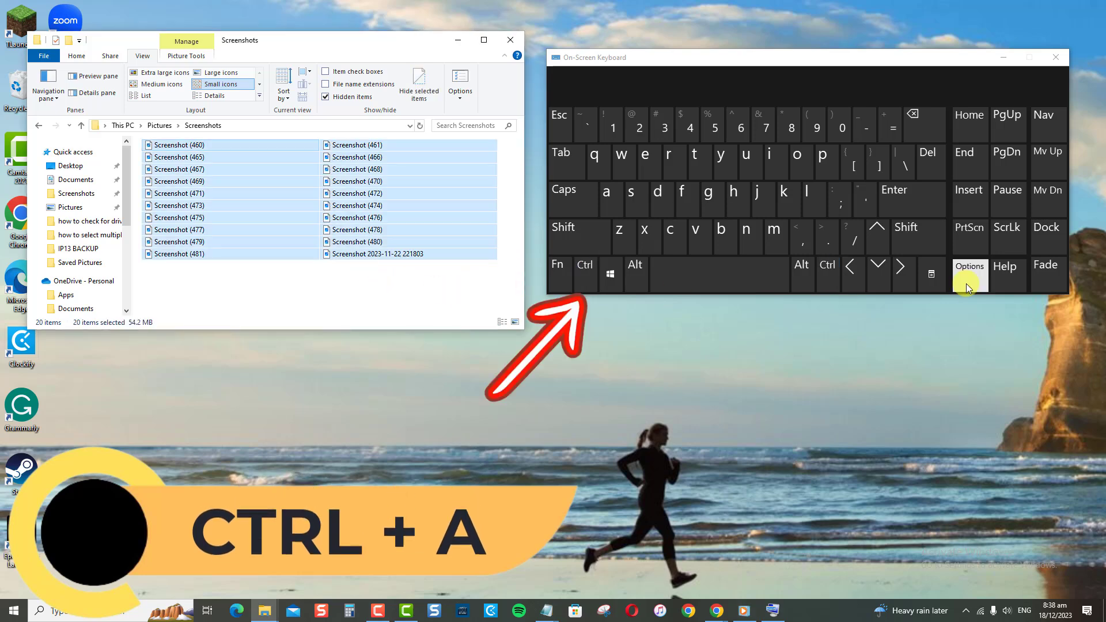
left_click(405, 289)
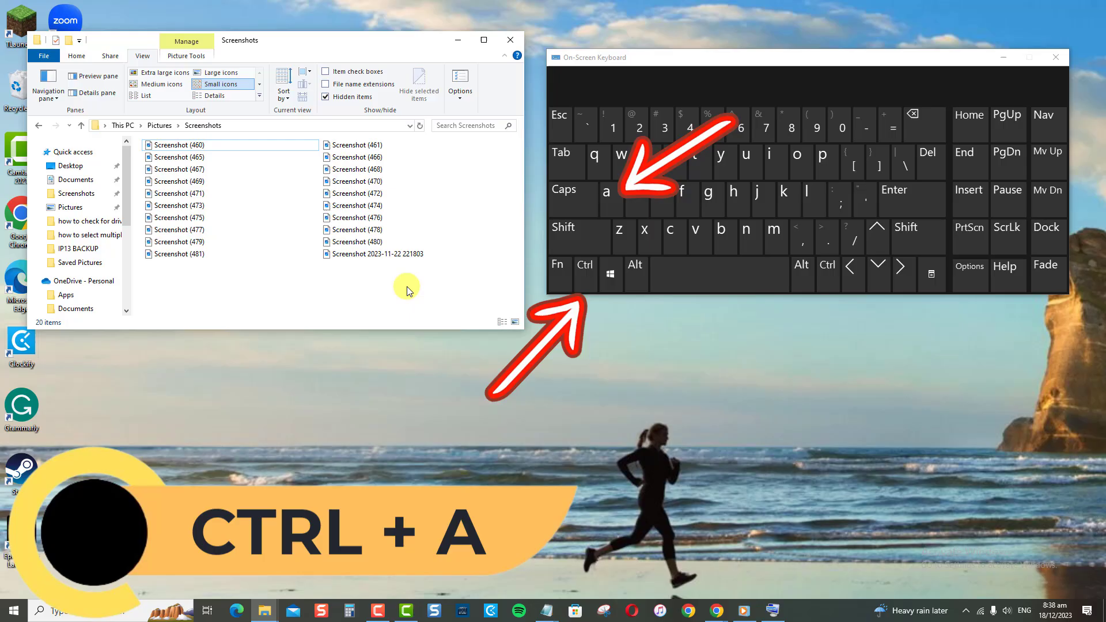
key("ctrl+a")
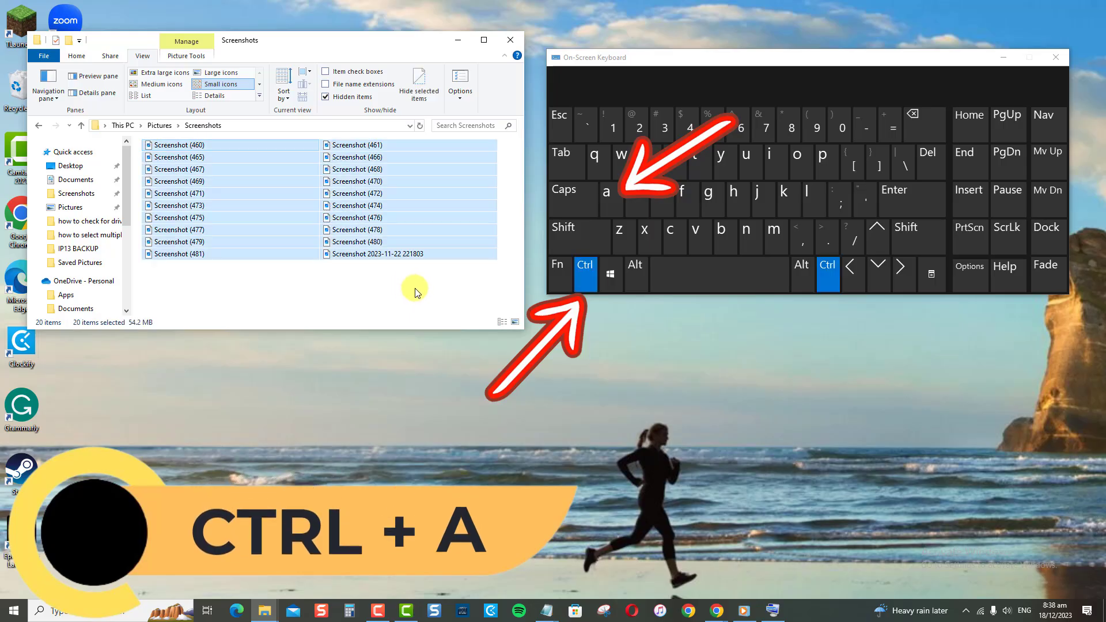